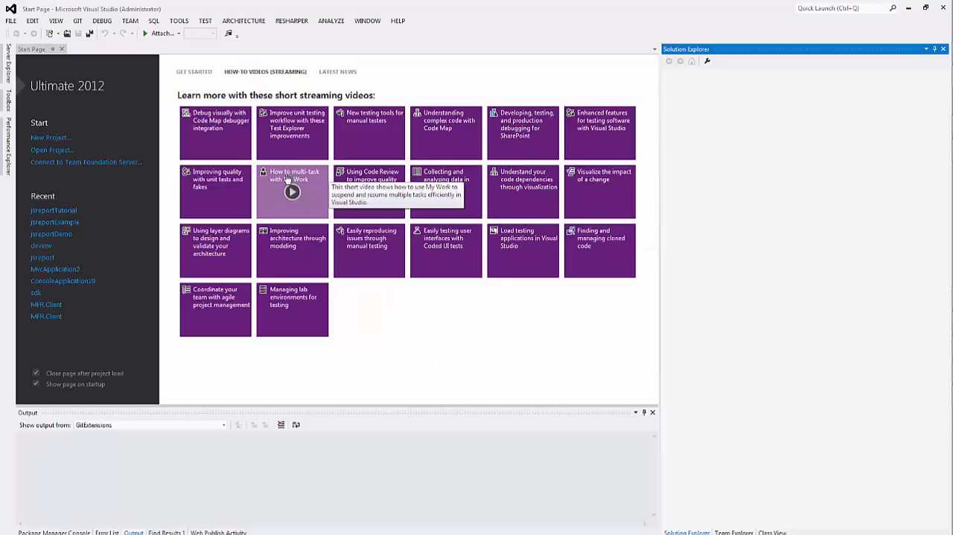
{"action": "mouse_move", "coordinate": [169, 76]}
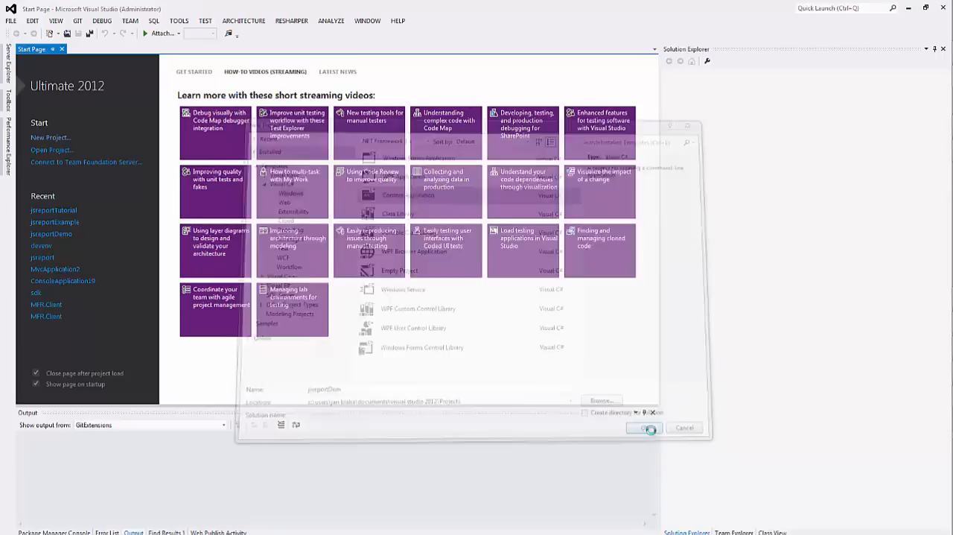
Create the console project and add a jsreport report template Report1.jsrep via Add New Item.
{"action": "left_click", "coordinate": [643, 427]}
{"action": "type", "text": "jsreport"}
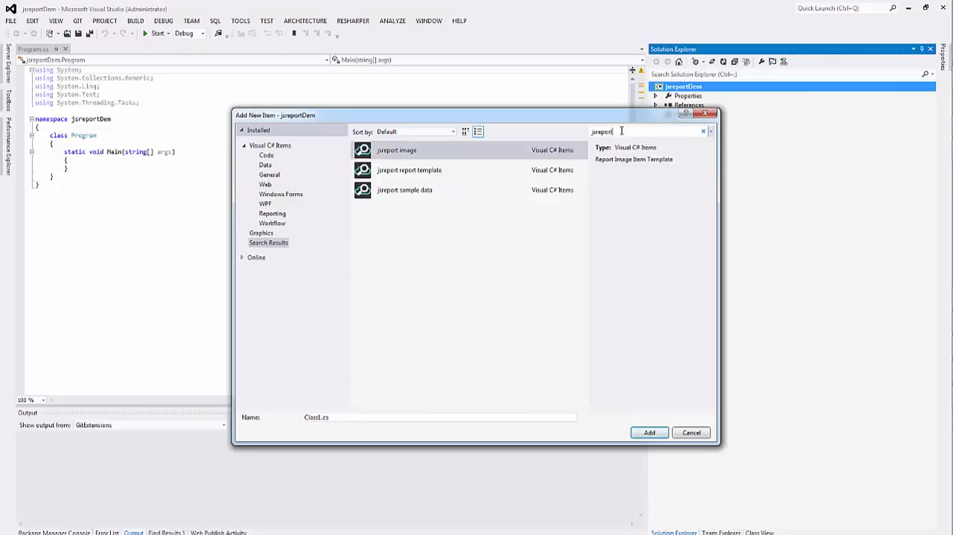
{"action": "left_click", "coordinate": [396, 150]}
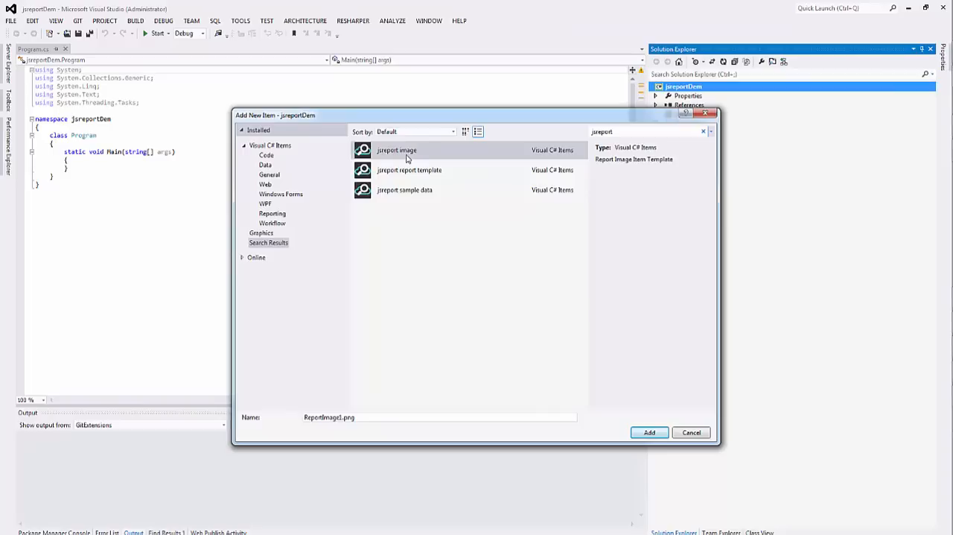
{"action": "left_click", "coordinate": [648, 432]}
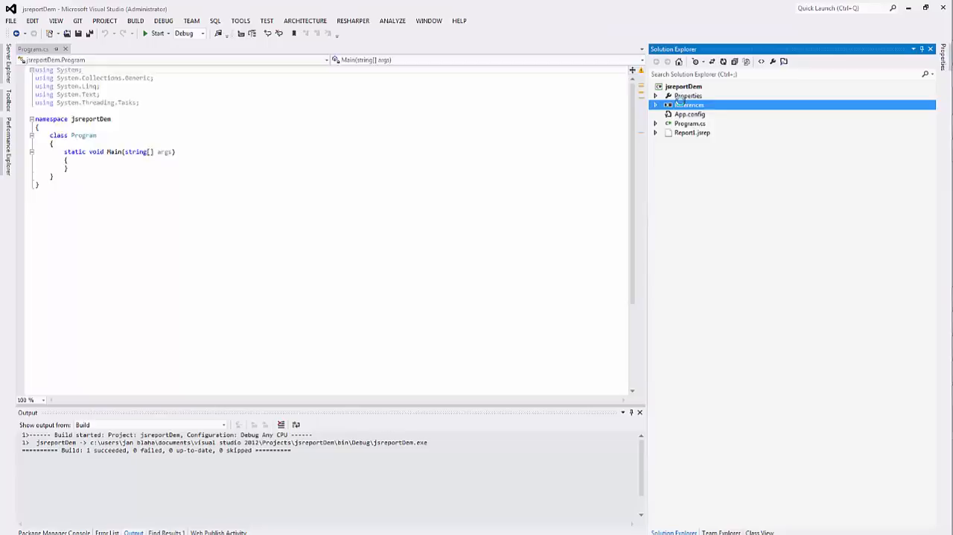
Search NuGet for jsreport, install jsreport.Embedded and accept the dependency licenses.
{"action": "type", "text": "jr"}
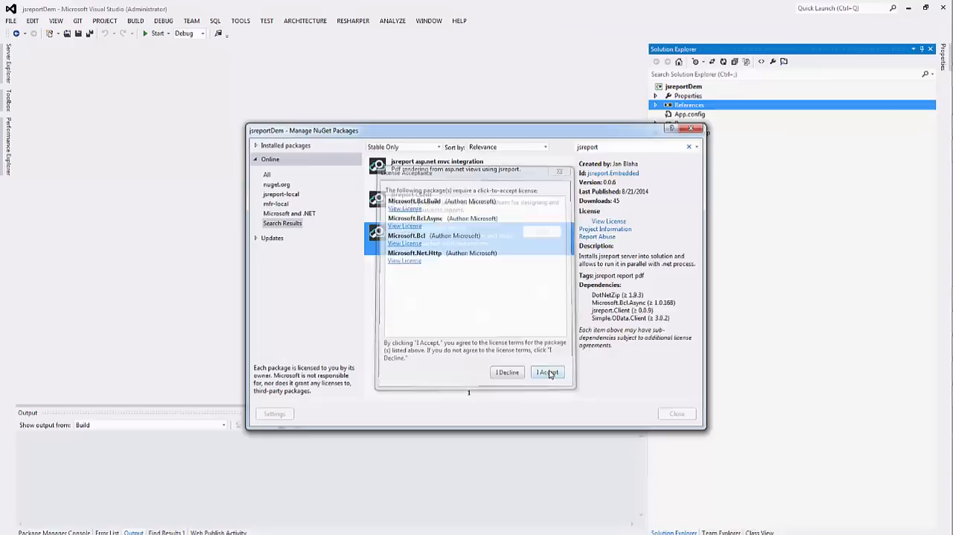
{"action": "left_click", "coordinate": [547, 371]}
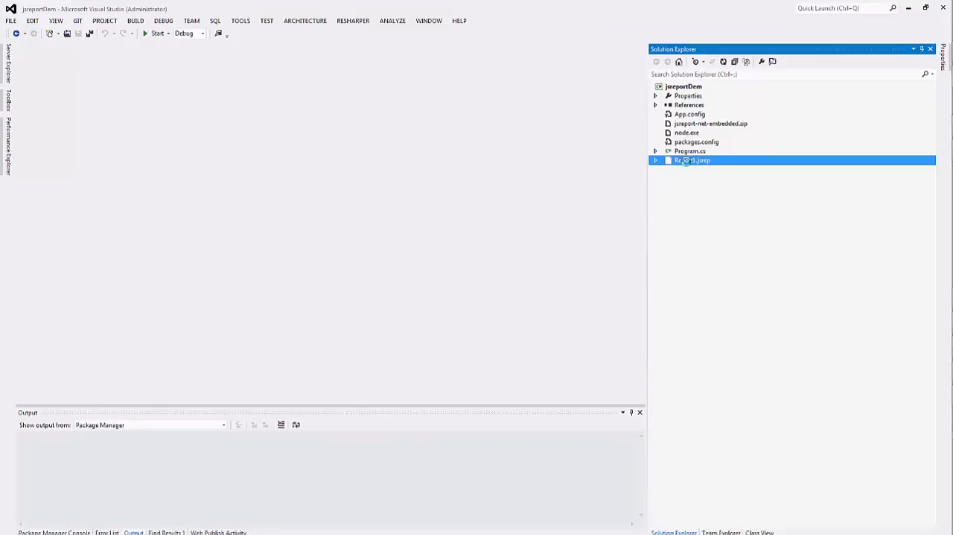
Open Report1.jsrep in the designer and render a PDF preview showing Hello world.
{"action": "double_click", "coordinate": [692, 161]}
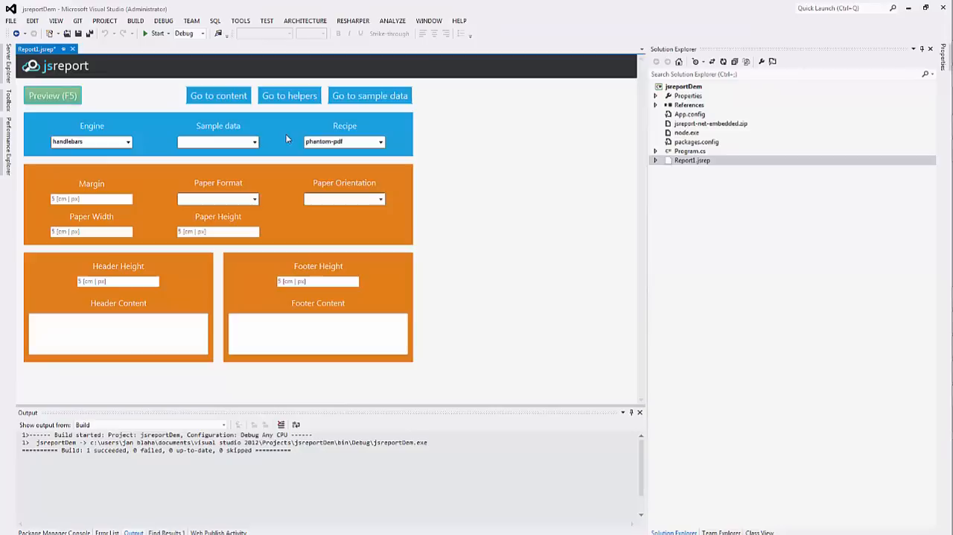
{"action": "left_click", "coordinate": [53, 95]}
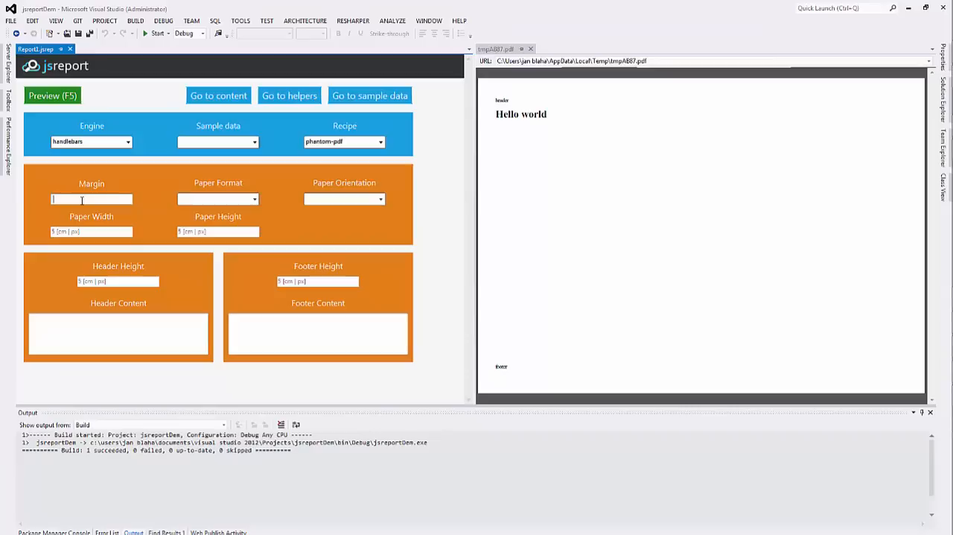
Set header content, landscape A3 pages, and go to the template's HTML content.
{"action": "type", "text": "Header hello"}
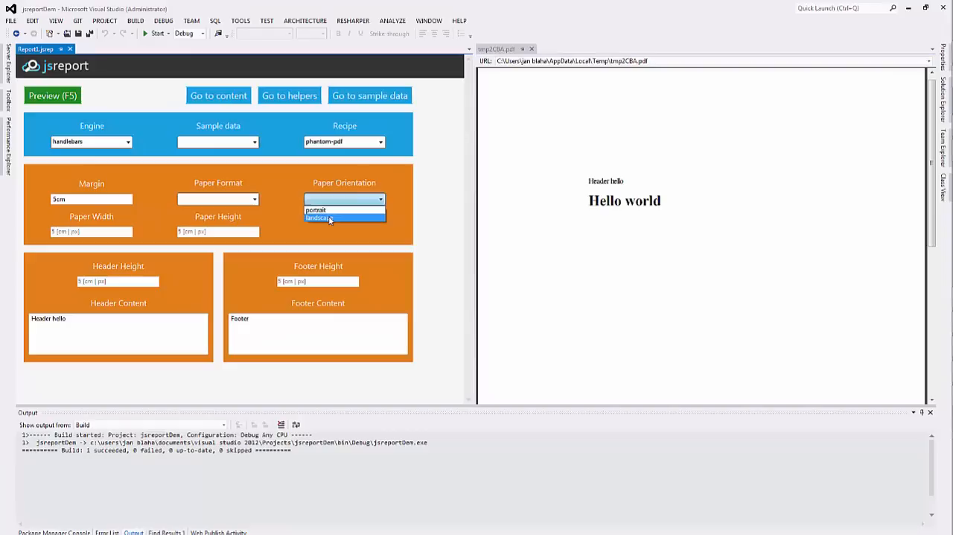
{"action": "left_click", "coordinate": [317, 218]}
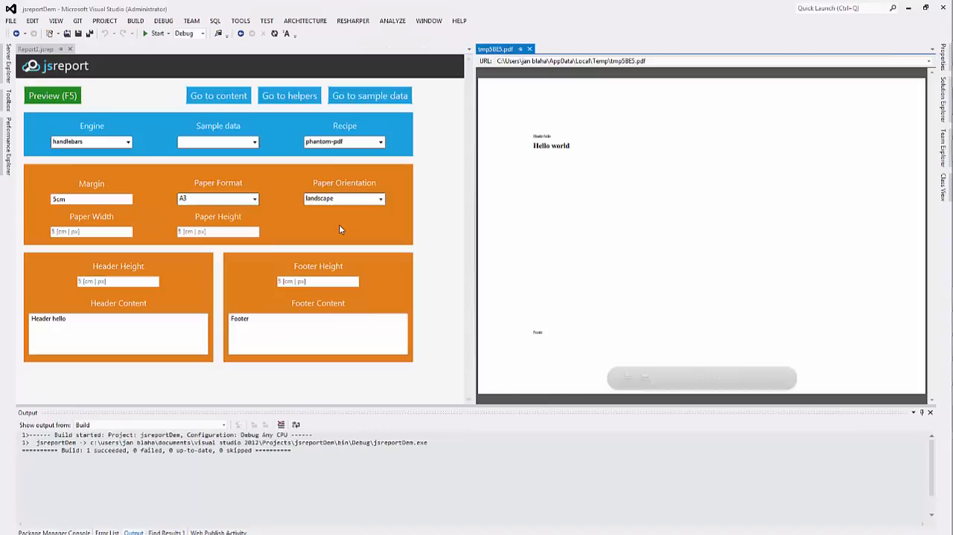
{"action": "left_click", "coordinate": [219, 198]}
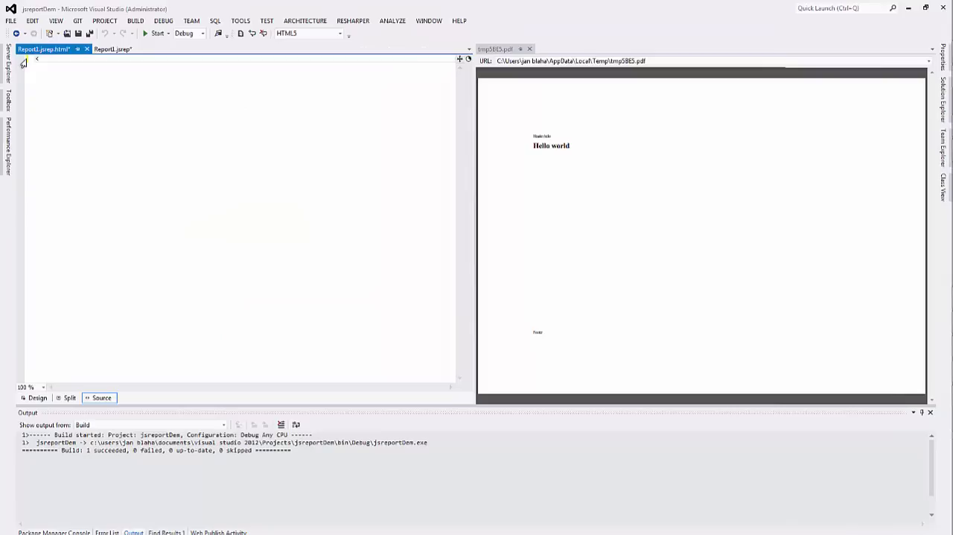
Write <h1>Hello from jsreport</h1> with an h1 { color: red } style, then return to report settings.
{"action": "type", "text": "<h1>Hello from jsreport</h1>"}
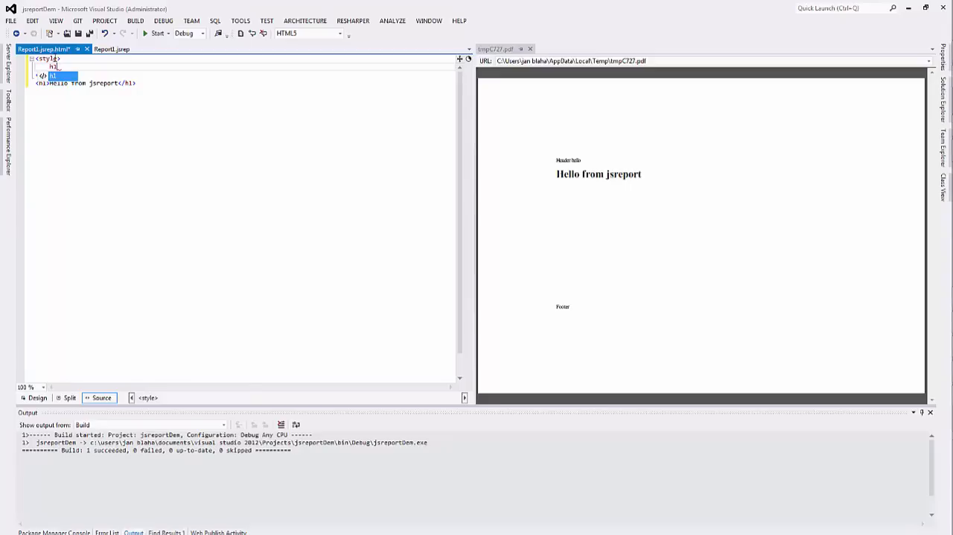
{"action": "type", "text": "color: red"}
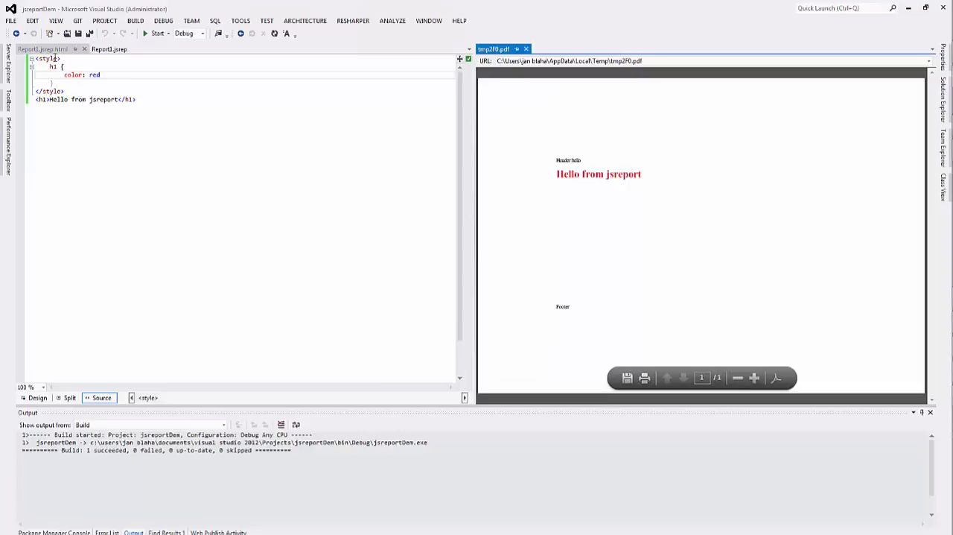
{"action": "left_click", "coordinate": [109, 48]}
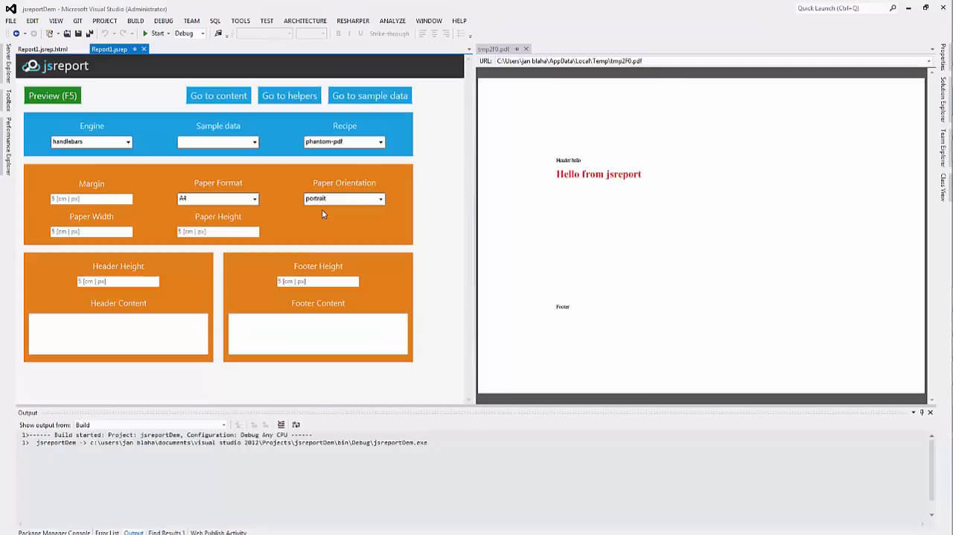
Preview the report without header or footer and add sample data file ReportSampleData1.jsrep.json.
{"action": "left_click", "coordinate": [52, 96]}
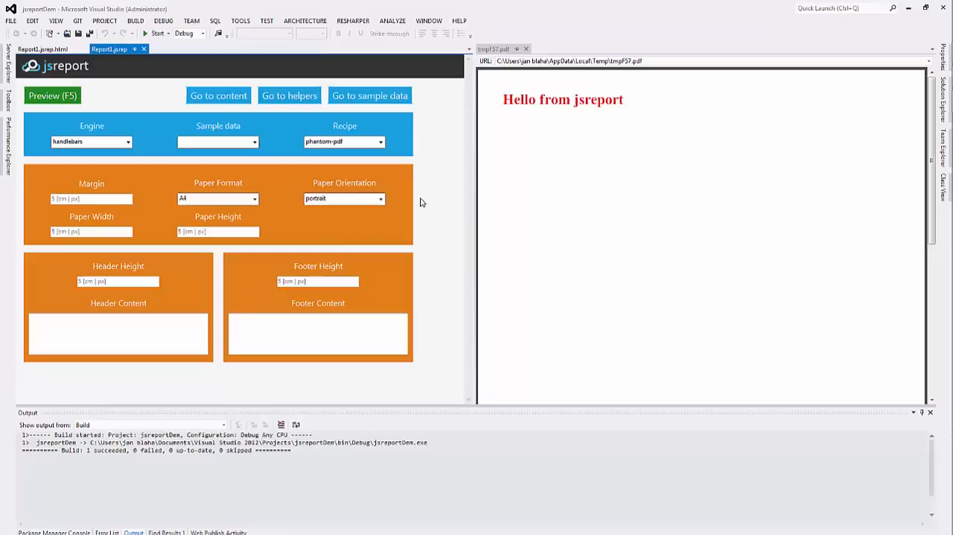
{"action": "left_click", "coordinate": [922, 20]}
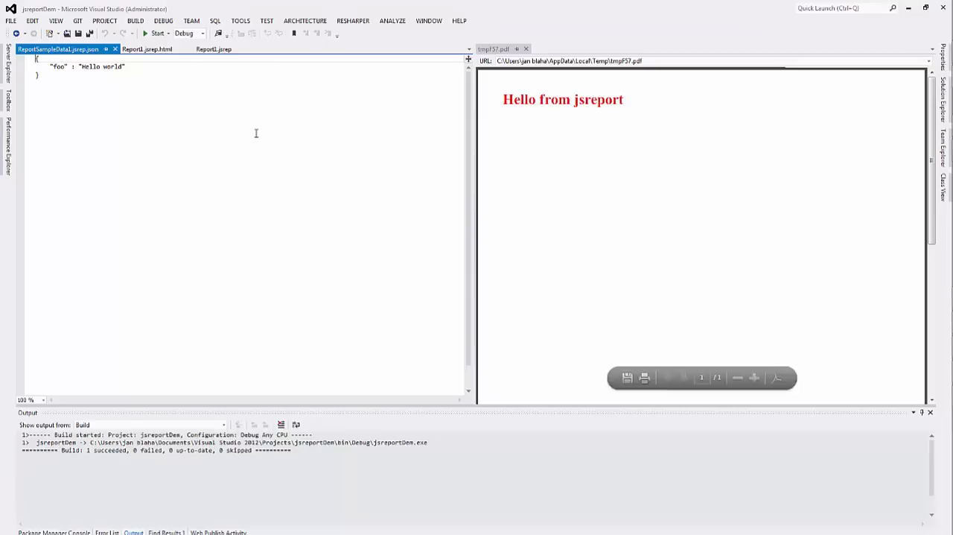
Replace the foo value with a people array of two names starting with Jan Blaha.
{"action": "type", "text": "people"}
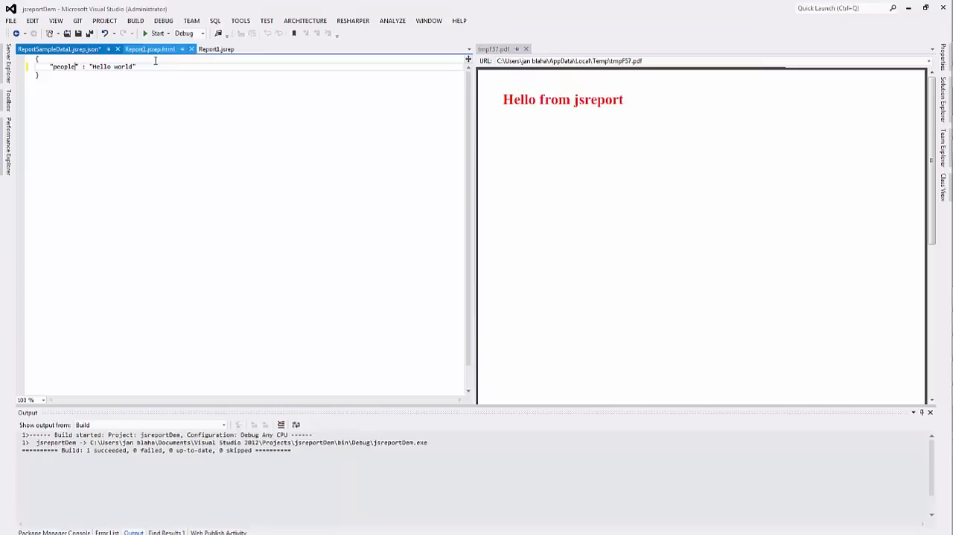
{"action": "type", "text": "[\"Jan Blaha\", \"John Lennon"}
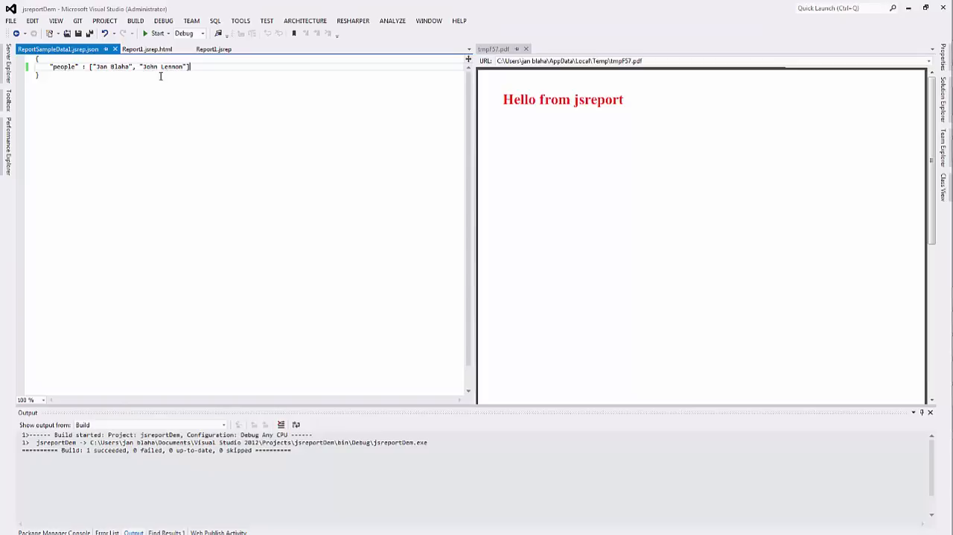
{"action": "left_click", "coordinate": [214, 48]}
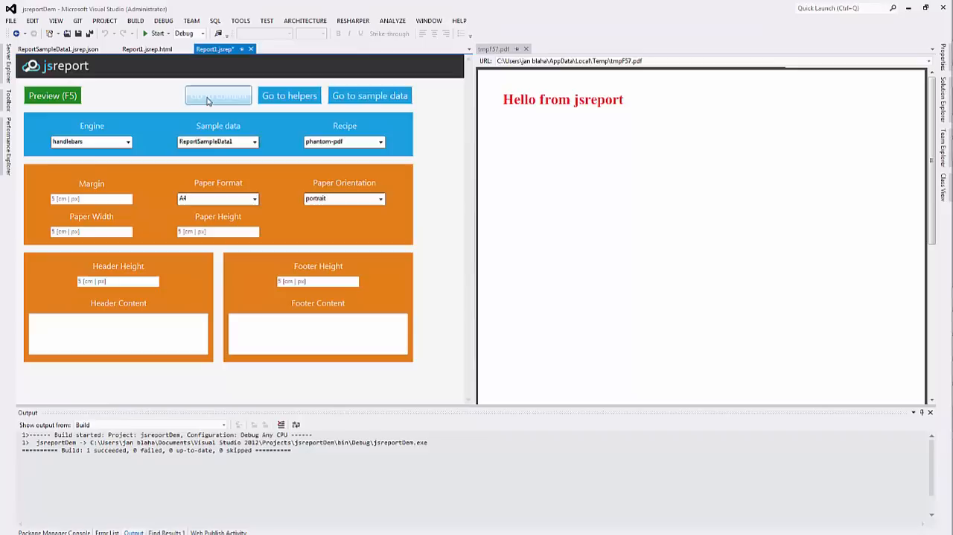
Wrap an {{#each people}} block around <h2>{{this}}</h2> and preview the listed names.
{"action": "left_click", "coordinate": [148, 48]}
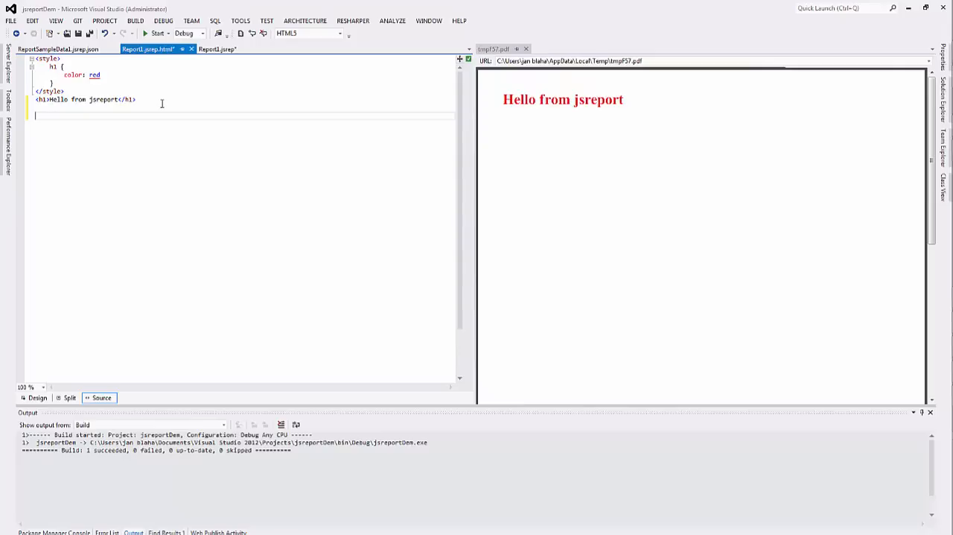
{"action": "type", "text": "{{#each people"}
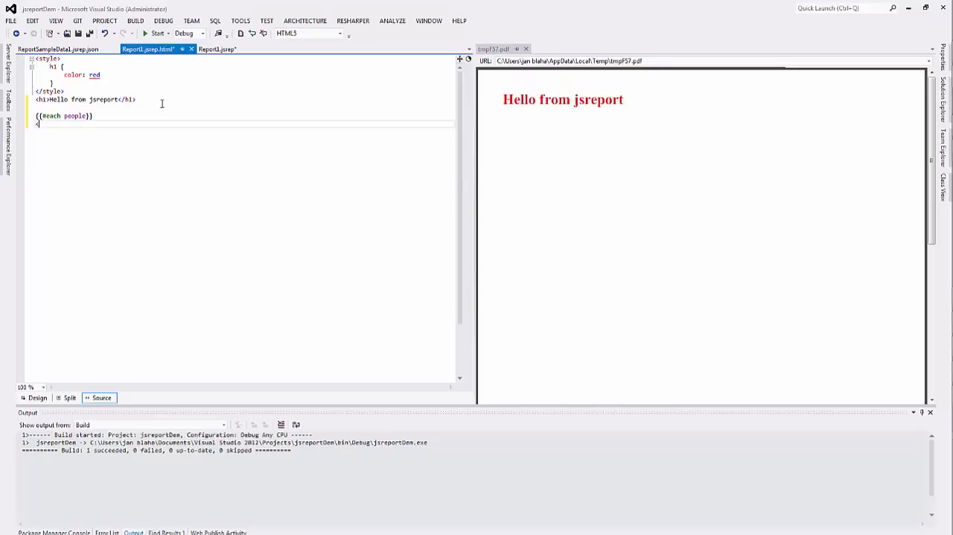
{"action": "type", "text": "<h2>{{this}}</h2>"}
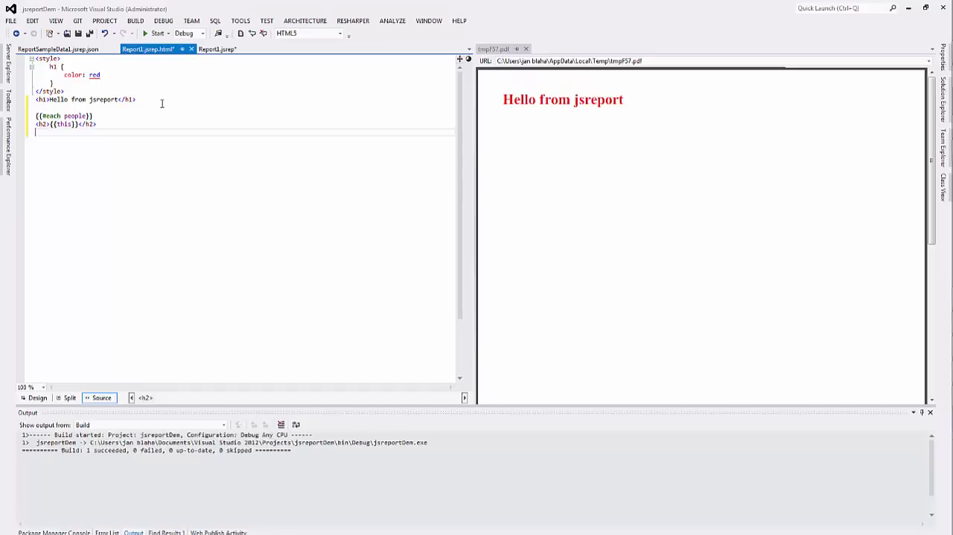
{"action": "left_click", "coordinate": [157, 33]}
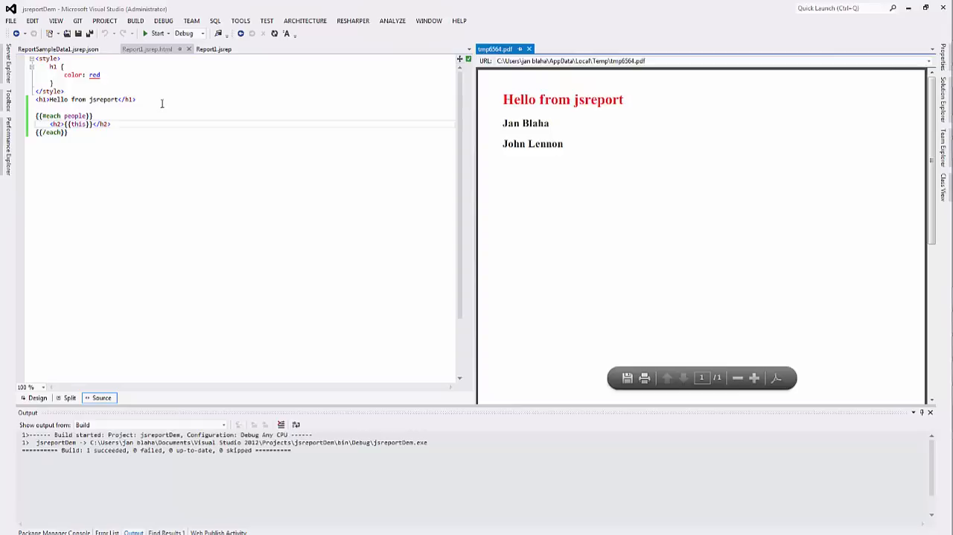
{"action": "mouse_move", "coordinate": [318, 129]}
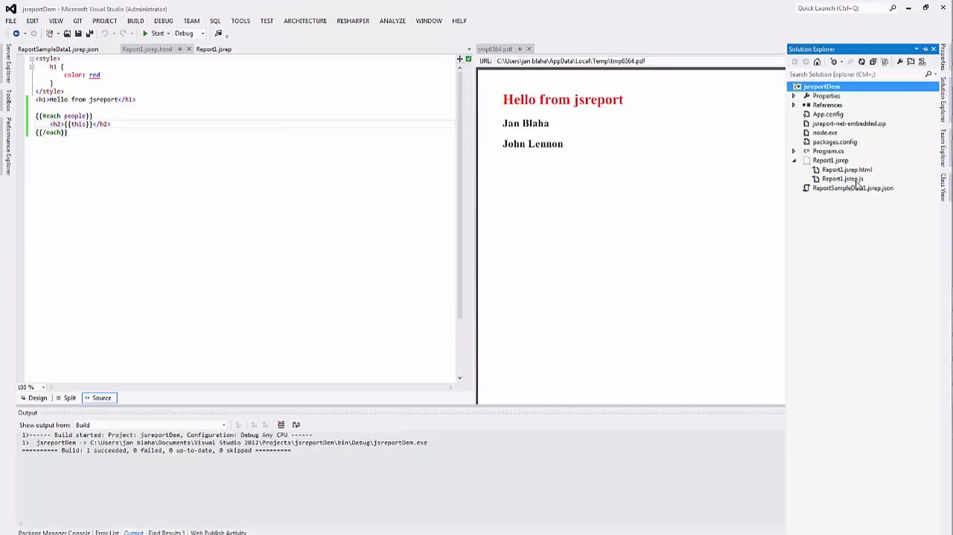
Add a toUpper helper in Report1.jsrep.js returning str.toUpperCase() for uppercase names.
{"action": "double_click", "coordinate": [842, 178]}
{"action": "type", "text": "return \"world\";"}
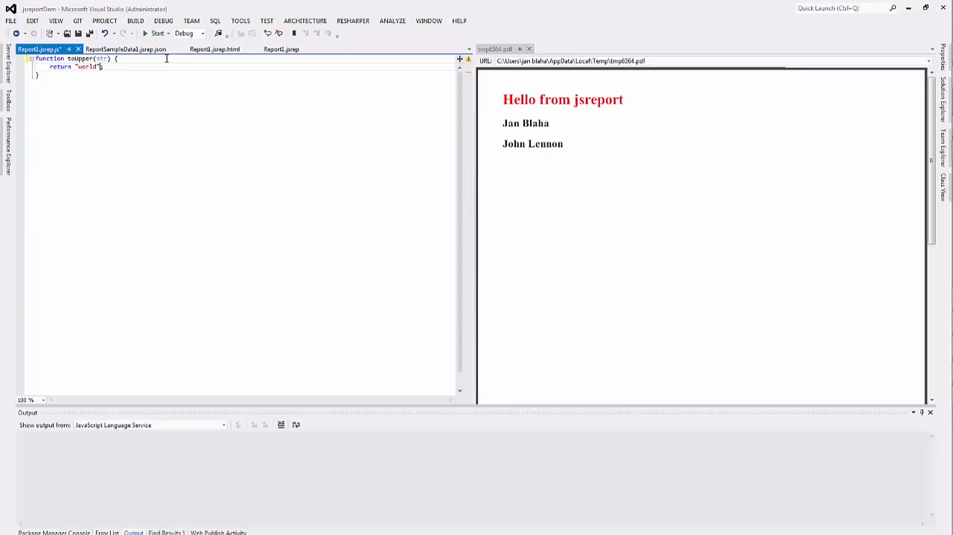
{"action": "type", "text": "str.toUp"}
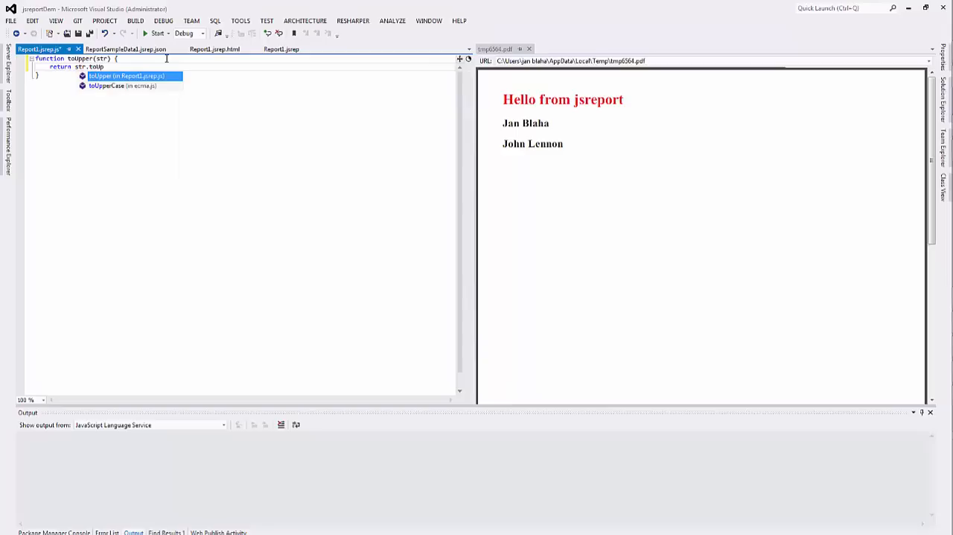
{"action": "left_click", "coordinate": [213, 49]}
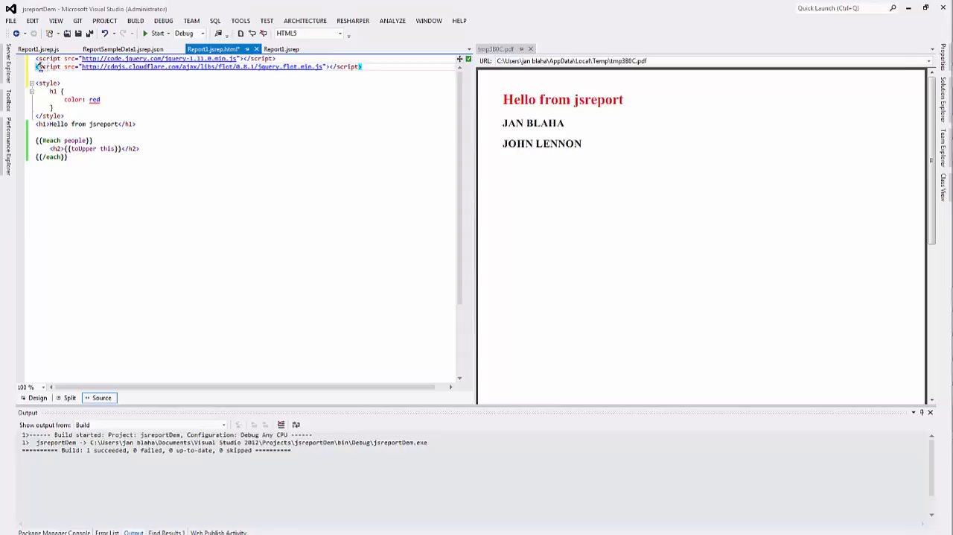
Add a 700x350px placeholder div for the Flot chart and select the red heading style block.
{"action": "type", "text": "<div id=\"placeholder\" style=\"width:700px;height:350px\"></div>"}
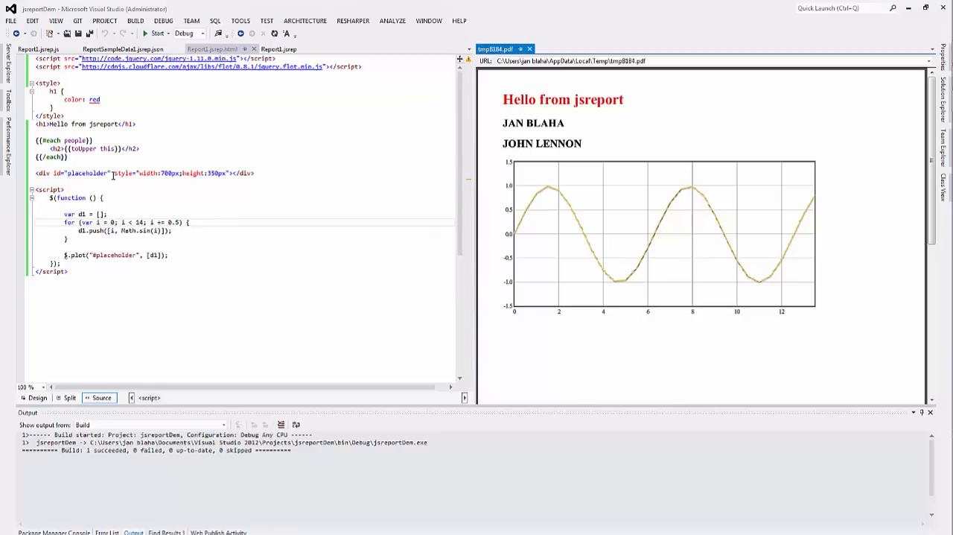
{"action": "left_click_drag", "start_coordinate": [35, 83], "coordinate": [65, 115]}
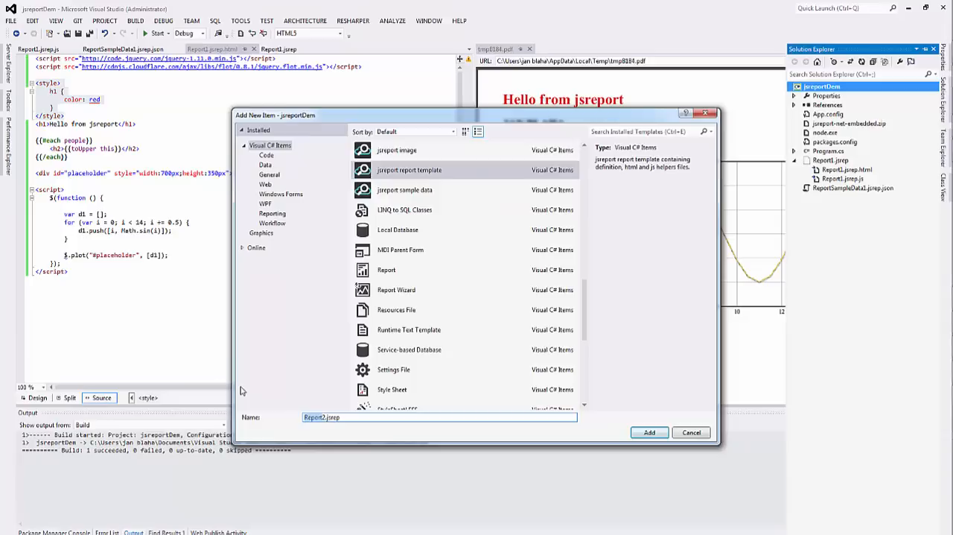
Add the Styles.jsrep template and put the red heading style block in Styles.jsrep.html.
{"action": "left_click", "coordinate": [649, 432]}
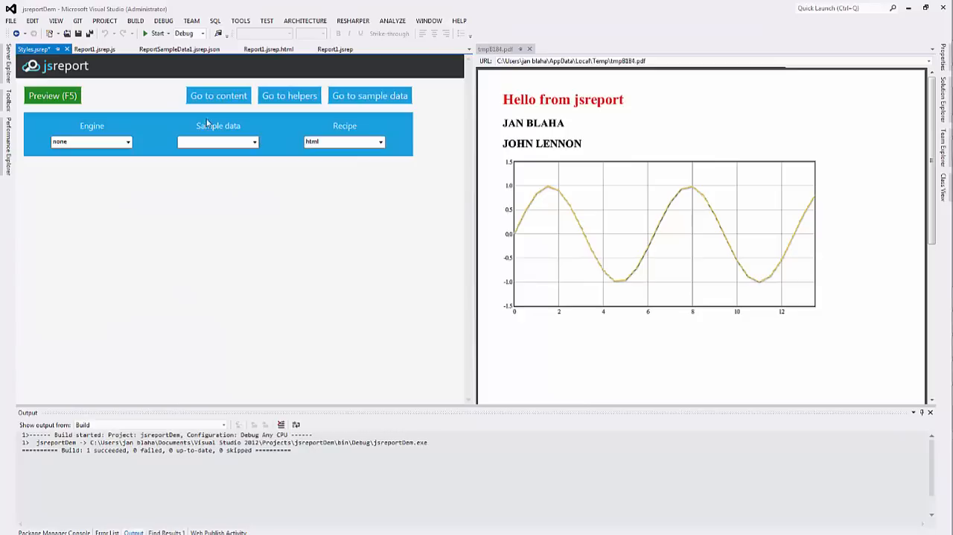
{"action": "left_click", "coordinate": [339, 49]}
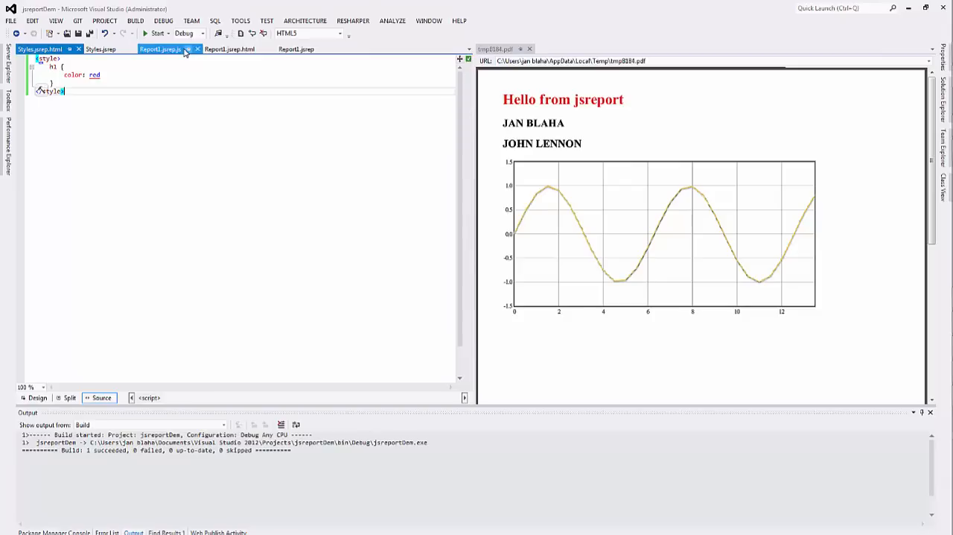
Swap Report1's style block for {#child Styles}, then add a new ReportingStartup class file.
{"action": "left_click", "coordinate": [160, 49]}
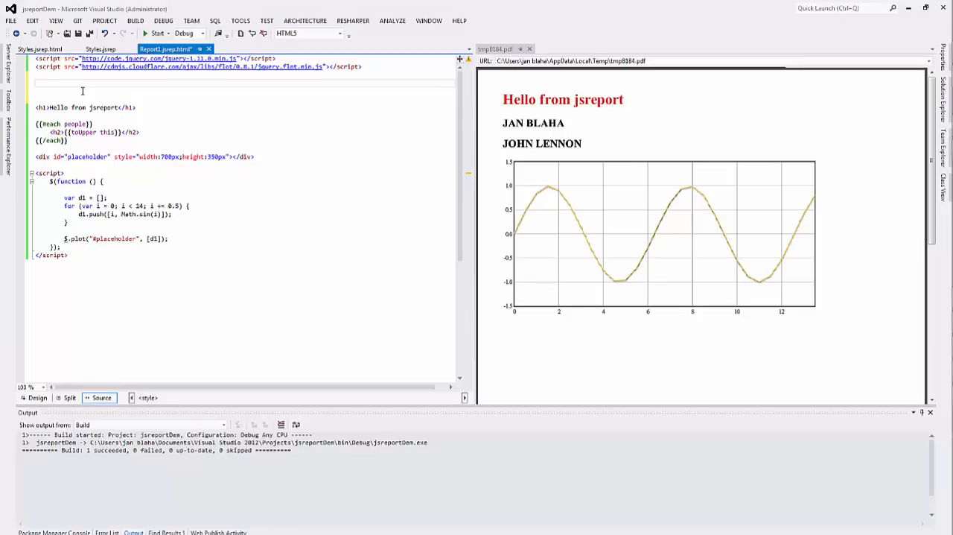
{"action": "type", "text": "{#child Styles}"}
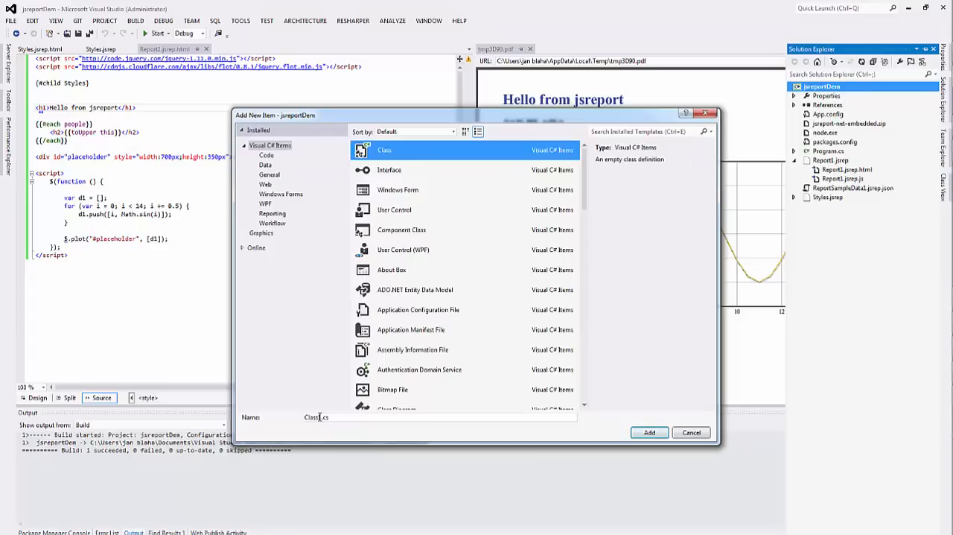
{"action": "left_click", "coordinate": [649, 432]}
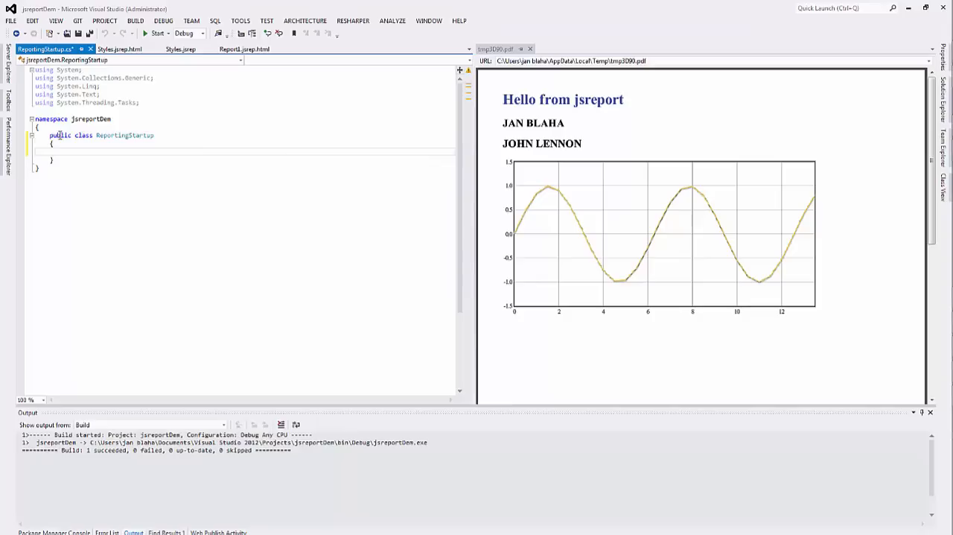
Write Configure(IVSReportingConfiguration) calling configure.RegisterSampleData("dynamicData", ...) with people and DateTime.Now.
{"action": "type", "text": "public void Configure(IVSReportingConfiguration configure"}
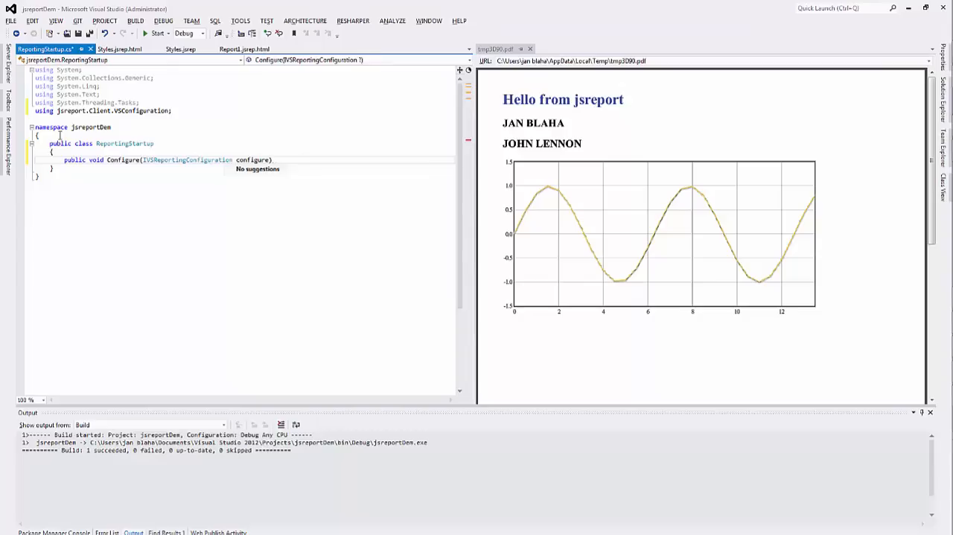
{"action": "type", "text": "configure.RegisterSampleData(\"dynamicData\", () => new"}
{"action": "type", "text": "people = new[] {\"New Name\"},"}
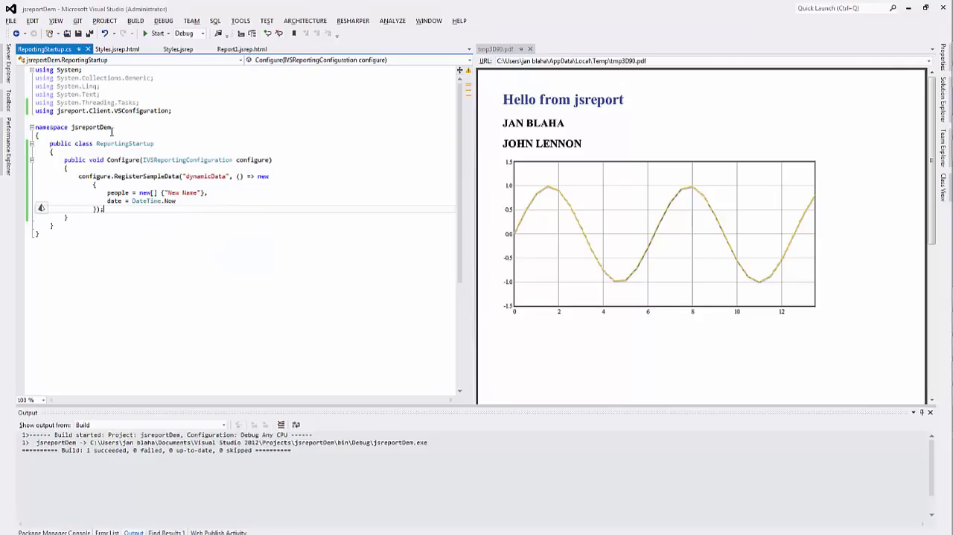
Pick dynamicData from the Sample data dropdown in the Report1.jsrep designer.
{"action": "left_click", "coordinate": [35, 49]}
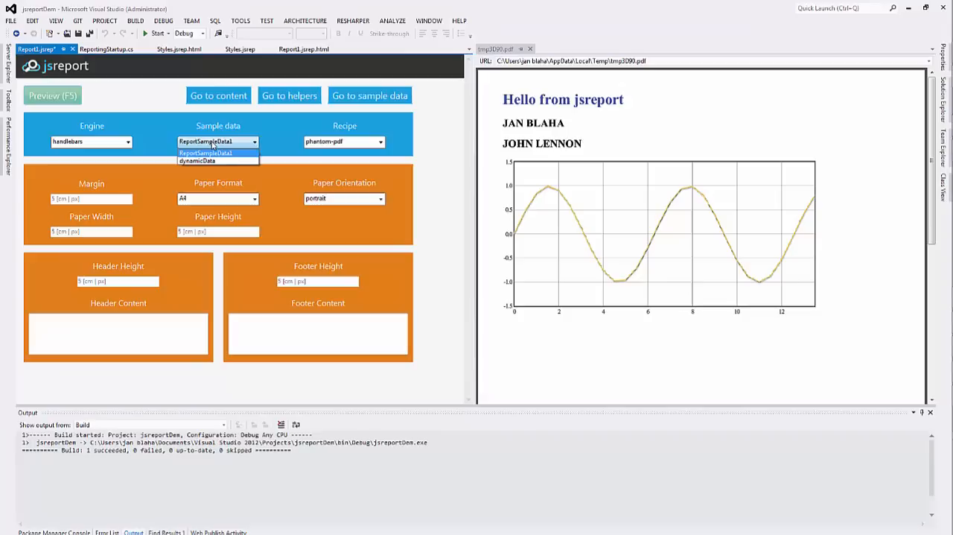
{"action": "left_click", "coordinate": [303, 49]}
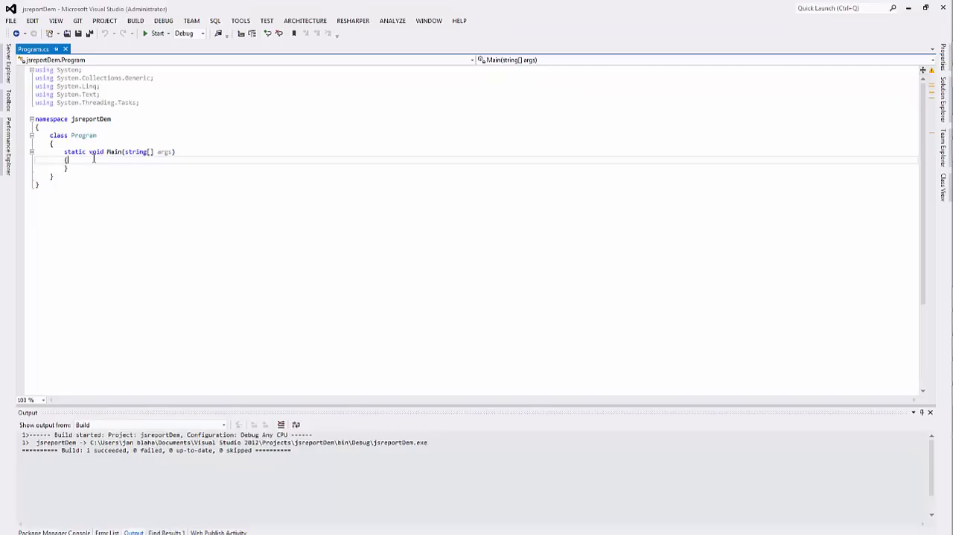
In Main, create a new EmbeddedReportingServer, StartAsync().Wait(), then synchronize templates via ReportingService.
{"action": "type", "text": "var"}
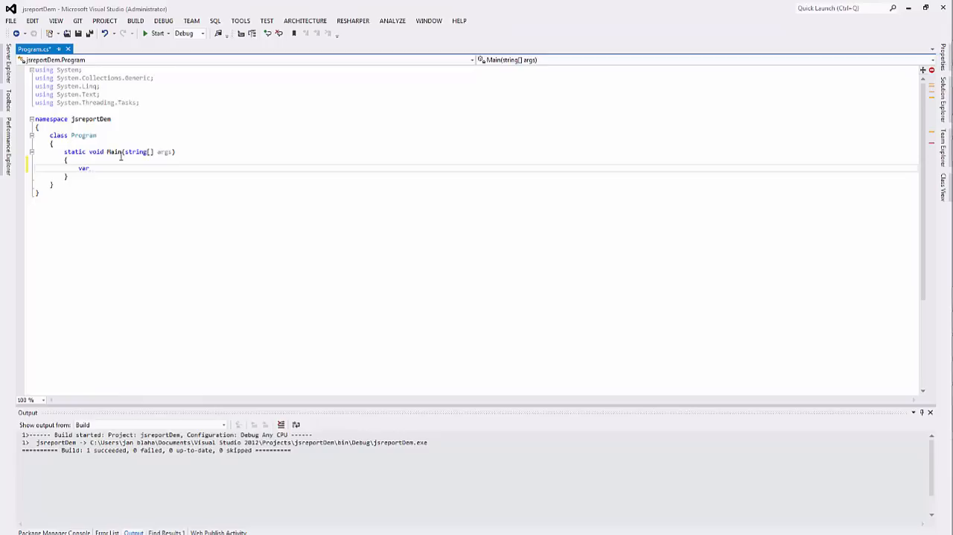
{"action": "type", "text": "embeddedServer = new EmbeddedReportingServer();"}
{"action": "type", "text": "embeddedServer.StartAsync("}
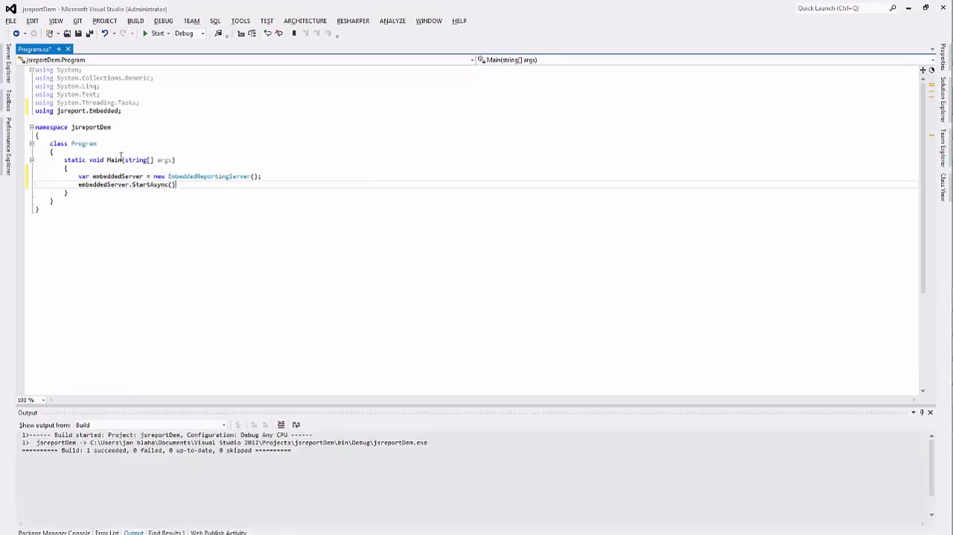
{"action": "type", "text": ".Wait();"}
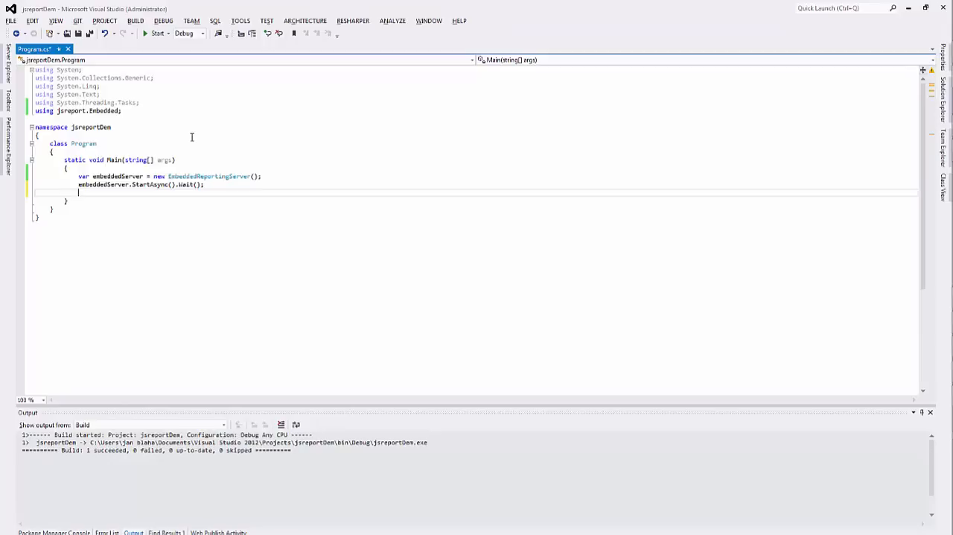
{"action": "type", "text": "embeddedServer.ReportingService.SynchronizeTemplatesAsync().Wait();"}
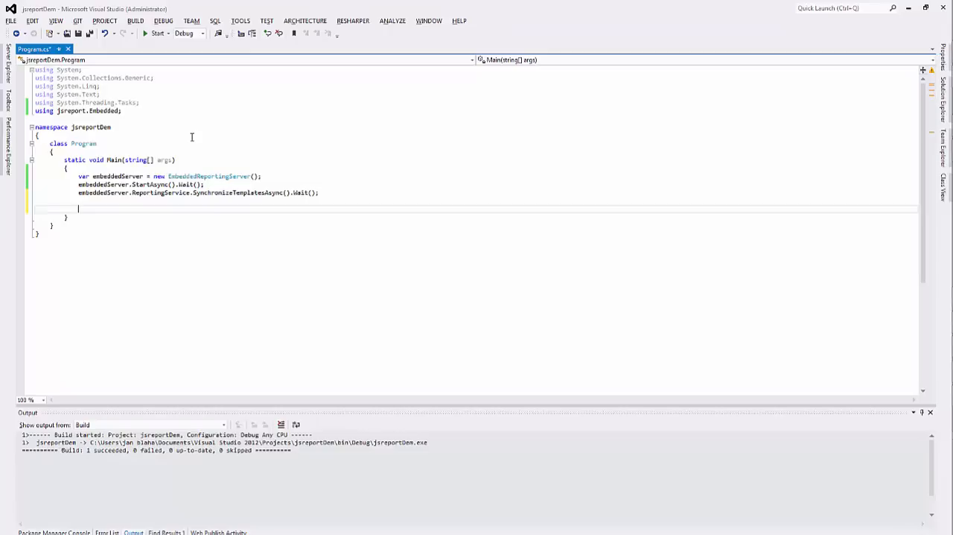
Add var result = ReportingService.RenderAsync("Report1", new { people, date = DateTime.Now }).Result.
{"action": "type", "text": "embeddedServer.ReportingService.RenderAsync(\"\")"}
{"action": "type", "text": "date = Date"}
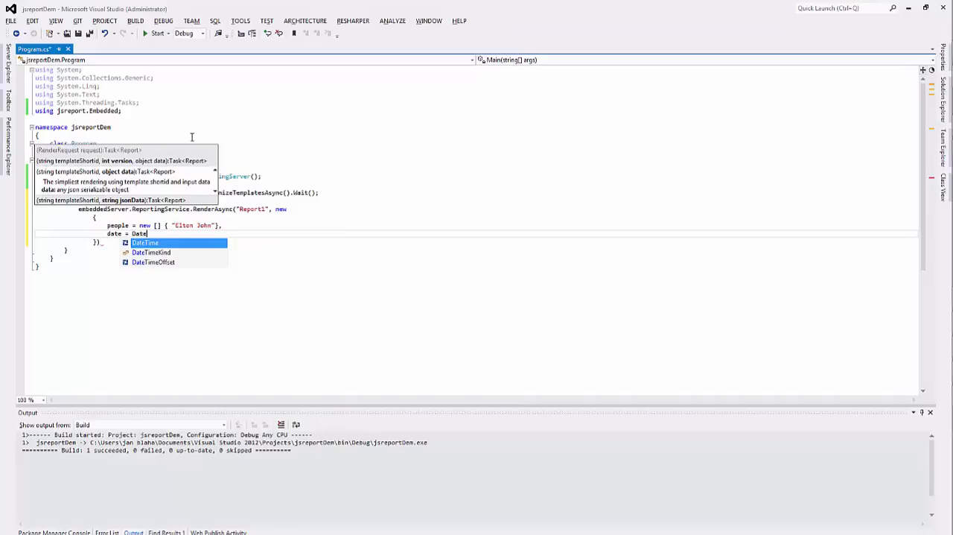
{"action": "type", "text": ".Now).Result"}
{"action": "type", "text": "result."}
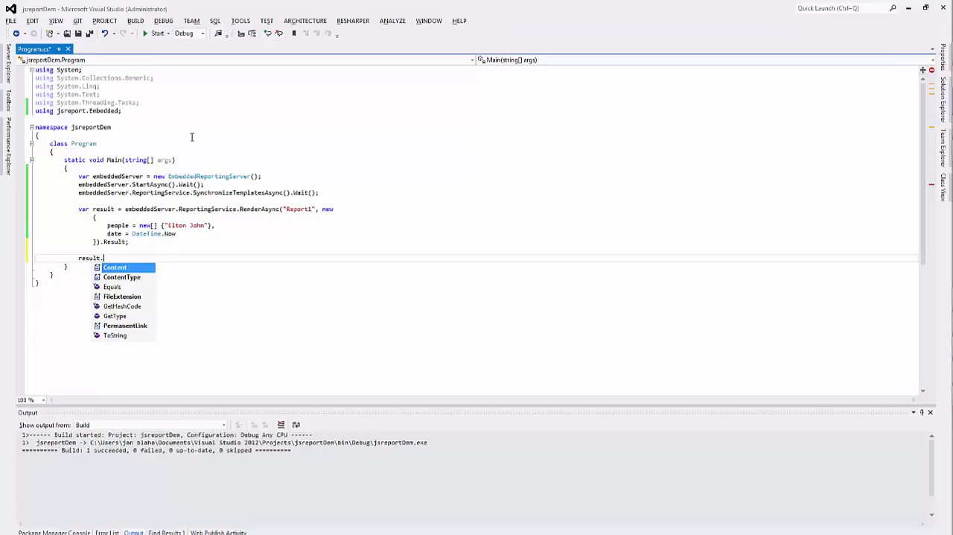
Wrap File.Create("temp.pdf") in a using block and copy result.Content into the fileStream.
{"action": "type", "text": "using (var"}
{"action": "type", "text": "Content.CopyTo();"}
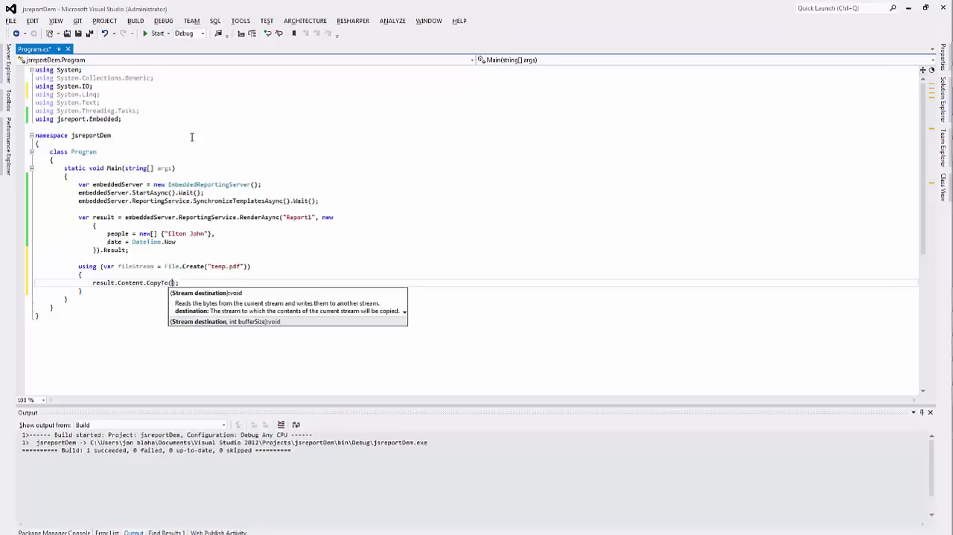
{"action": "type", "text": "fileStream"}
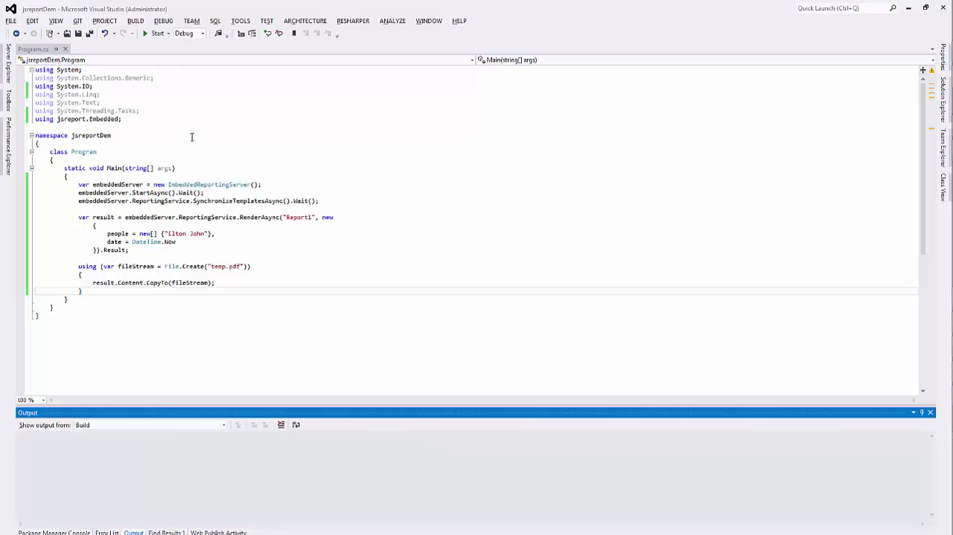
{"action": "left_click", "coordinate": [156, 33]}
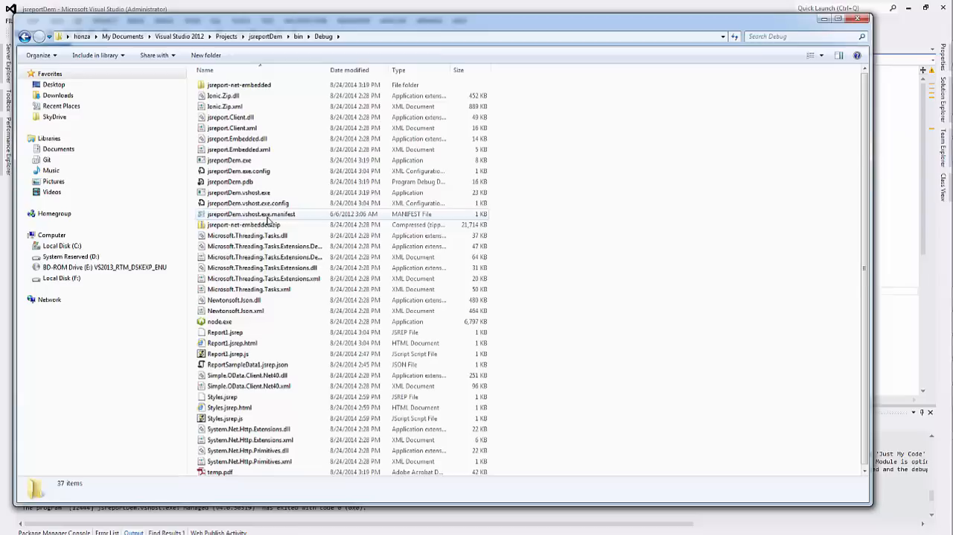
Open temp.pdf from the jsreportDem\bin\Debug folder.
{"action": "double_click", "coordinate": [220, 471]}
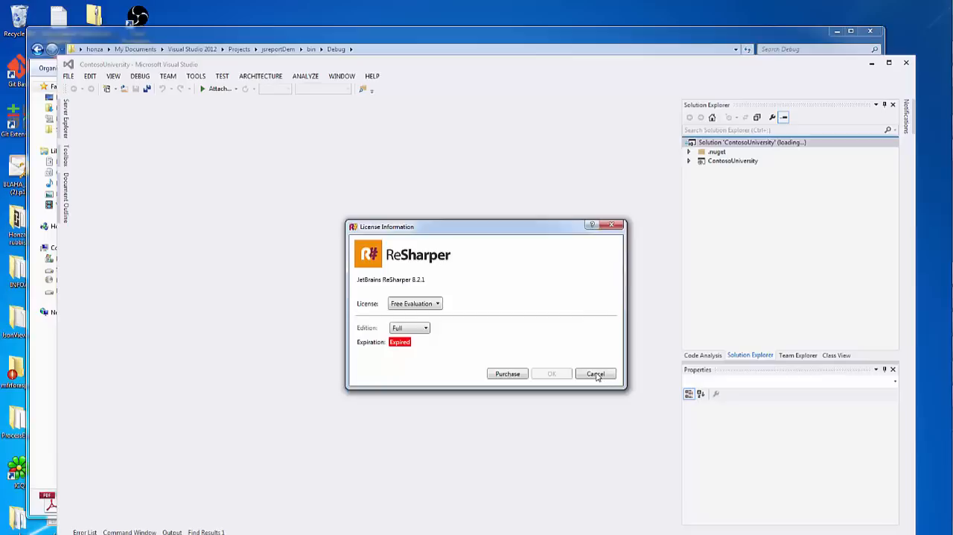
Cancel the ReSharper license dialog and start ContosoUniversity in Internet Explorer.
{"action": "left_click", "coordinate": [595, 373]}
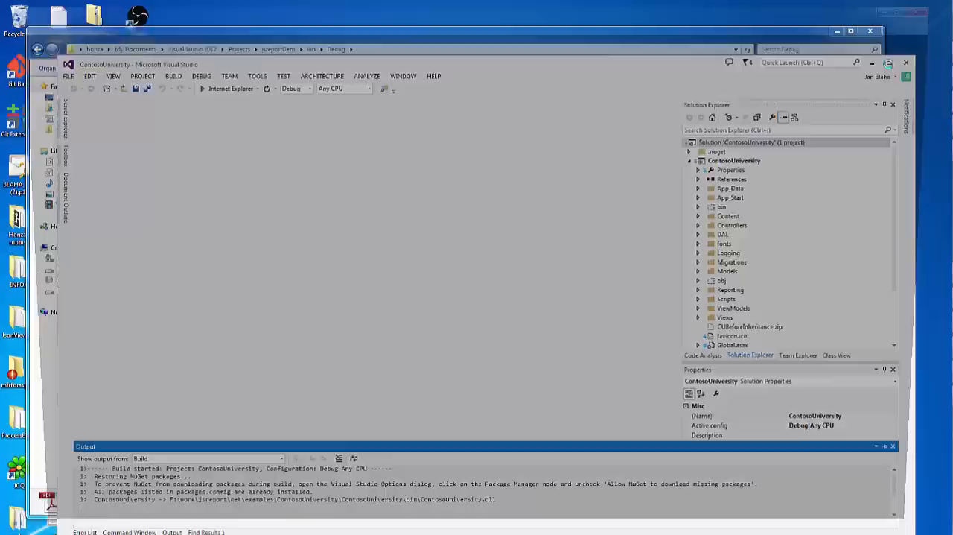
{"action": "left_click", "coordinate": [202, 89]}
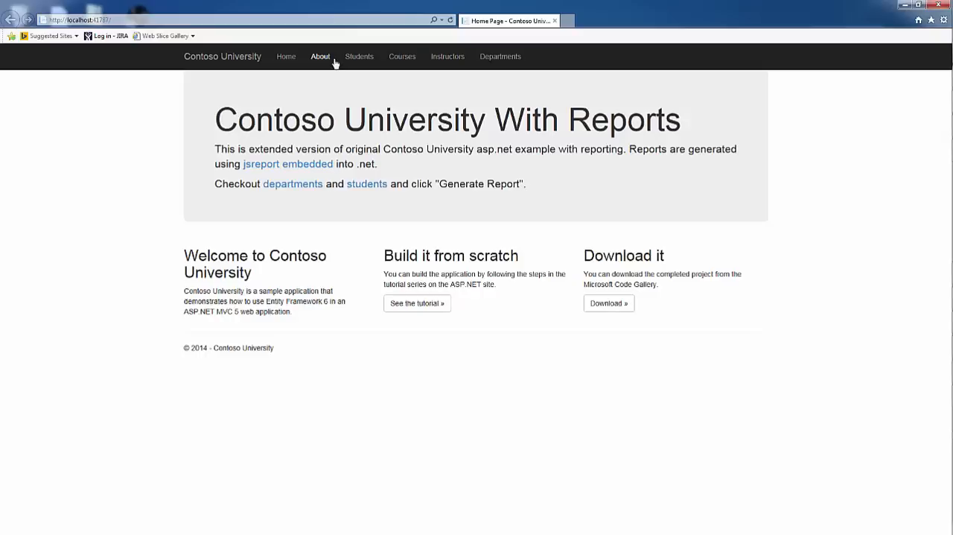
View the Students and Departments lists, then use Generate report on Departments.
{"action": "left_click", "coordinate": [359, 56]}
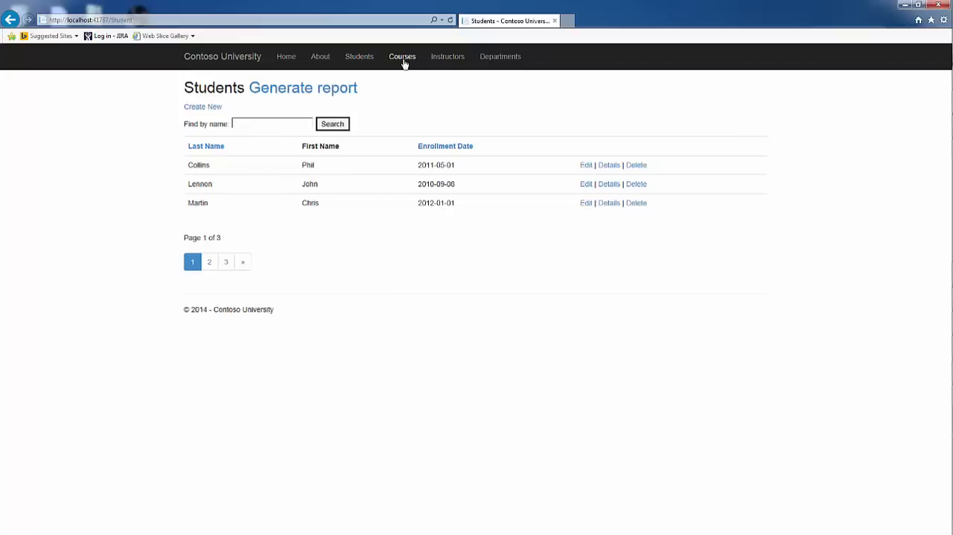
{"action": "left_click", "coordinate": [500, 56]}
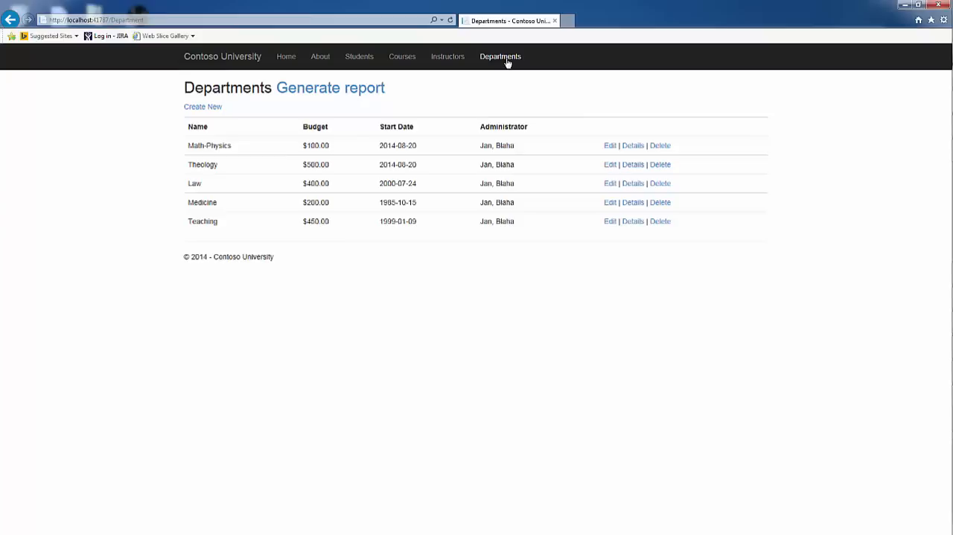
{"action": "left_click", "coordinate": [330, 87]}
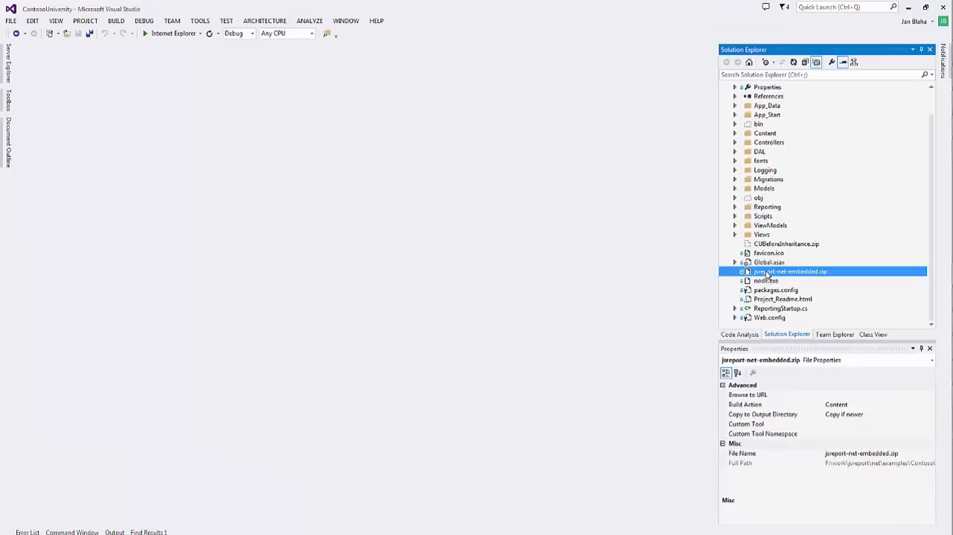
Check jsreport-net-embedded.zip deployment, then open Departments.jsrep from the Reporting folder.
{"action": "left_click", "coordinate": [777, 280]}
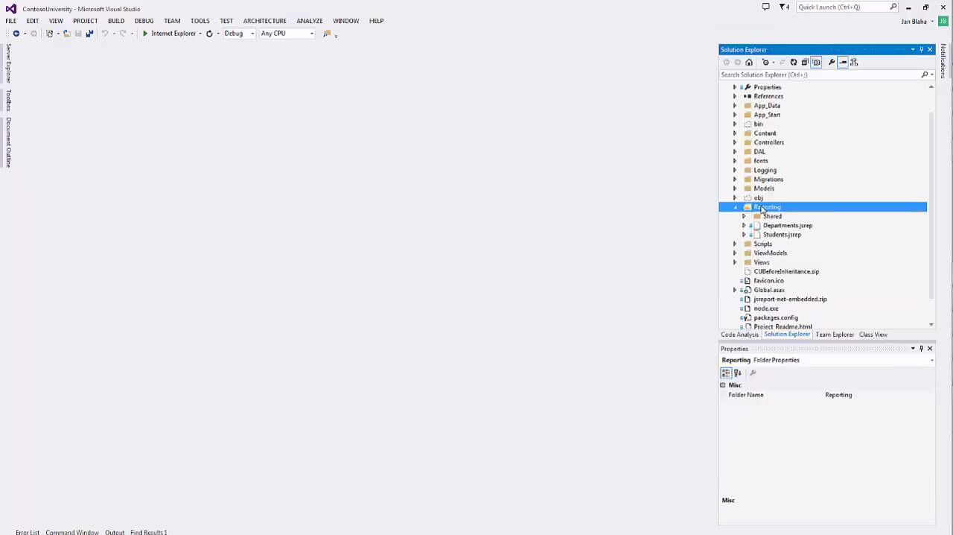
{"action": "double_click", "coordinate": [787, 225]}
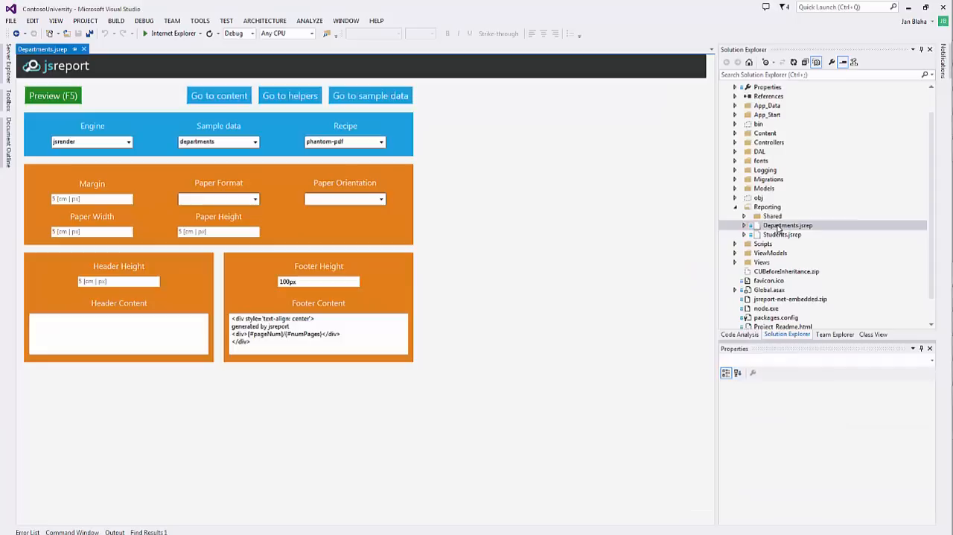
Go to the Departments template's HTML content from the jsreport designer.
{"action": "left_click", "coordinate": [53, 96]}
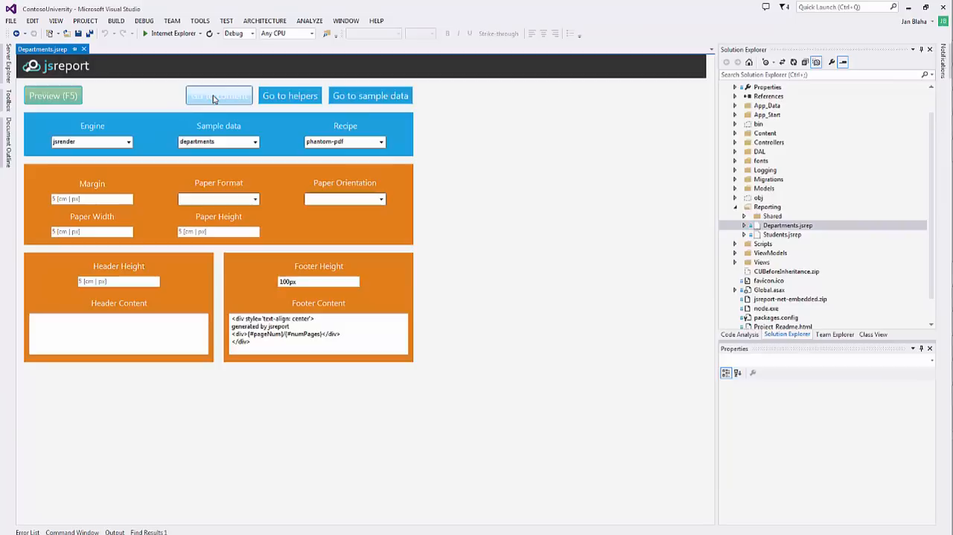
{"action": "left_click", "coordinate": [219, 95]}
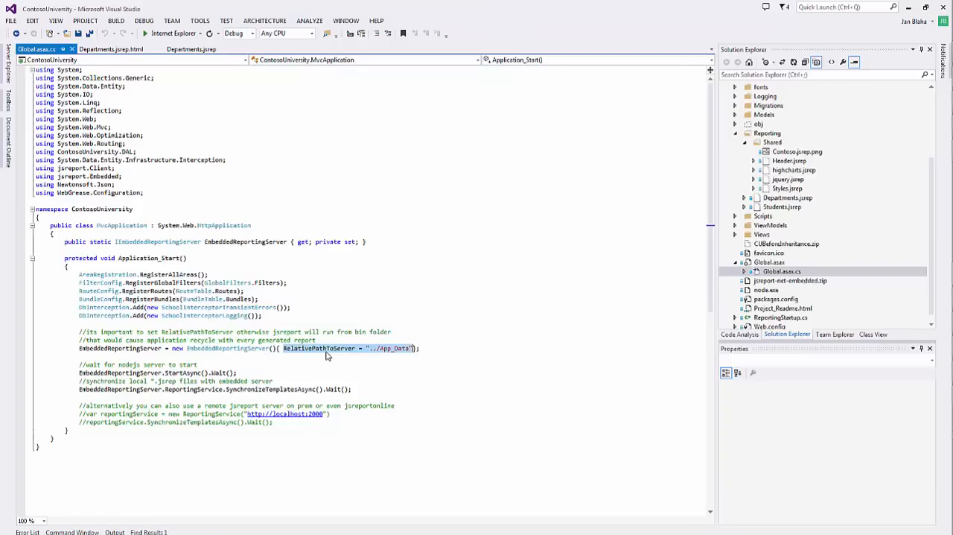
Open Global.asax.cs to review Application_Start with RelativePathToServer "../App_Data".
{"action": "left_click", "coordinate": [782, 261]}
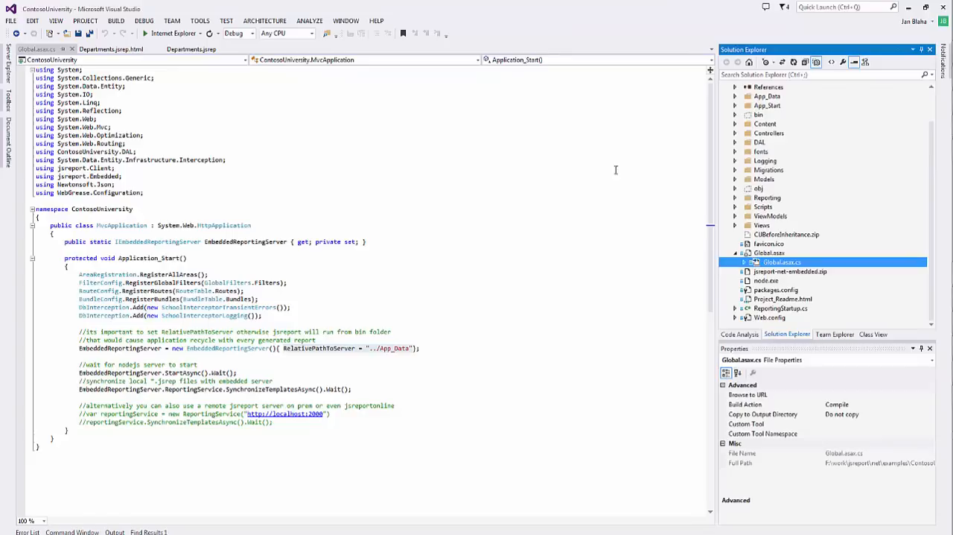
{"action": "double_click", "coordinate": [797, 152]}
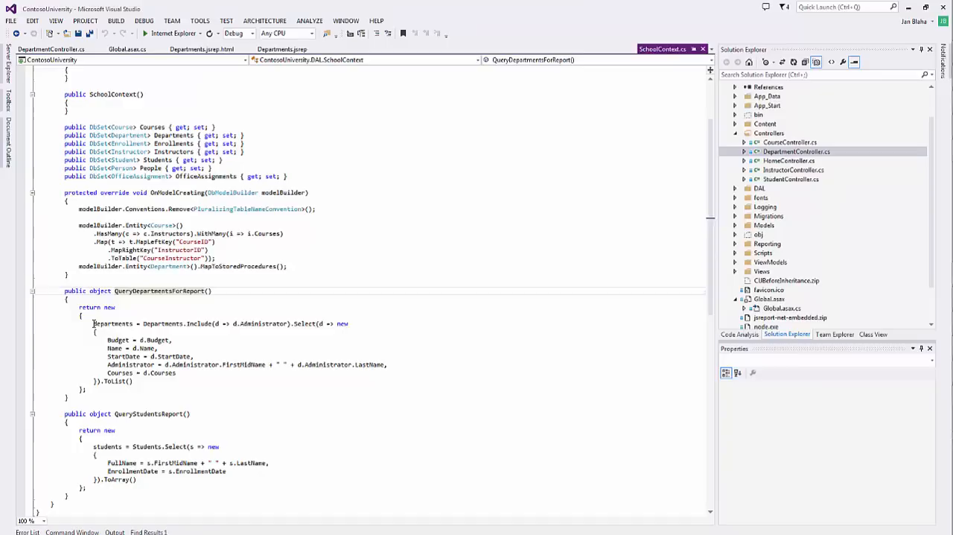
Select the departments Include/Select/ToList query inside QueryDepartmentsForReport.
{"action": "left_click_drag", "start_coordinate": [92, 323], "coordinate": [134, 380]}
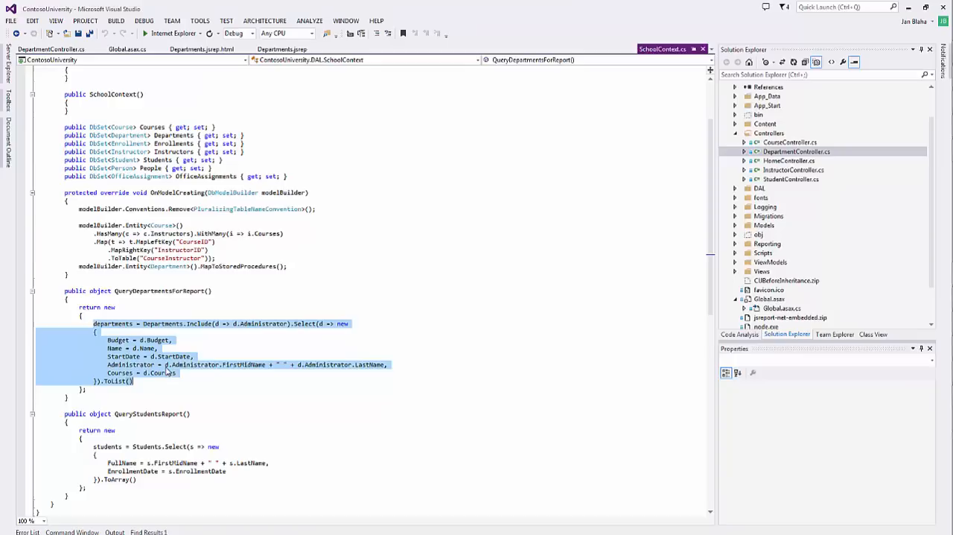